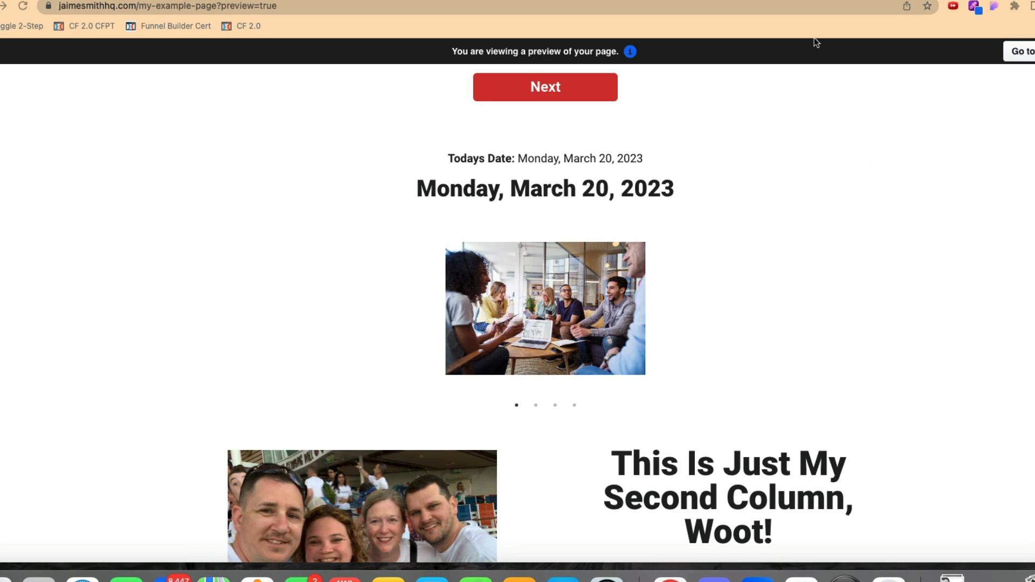
- Scroll the editor down to the row holding the stacked slideshow images
scroll(down, 3)
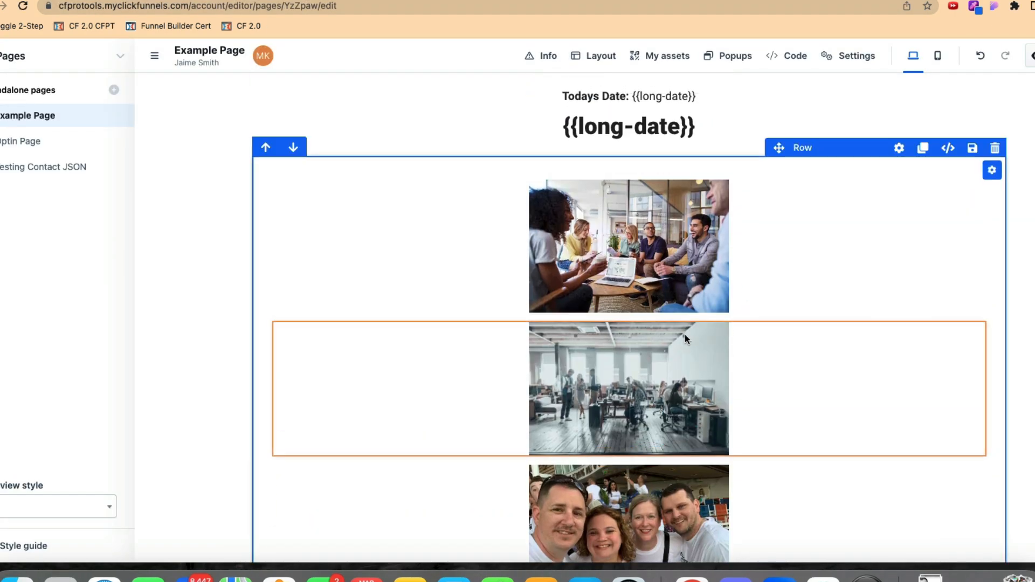
- Scroll through the stacked images in the editor before returning to the preview
scroll(down, 3)
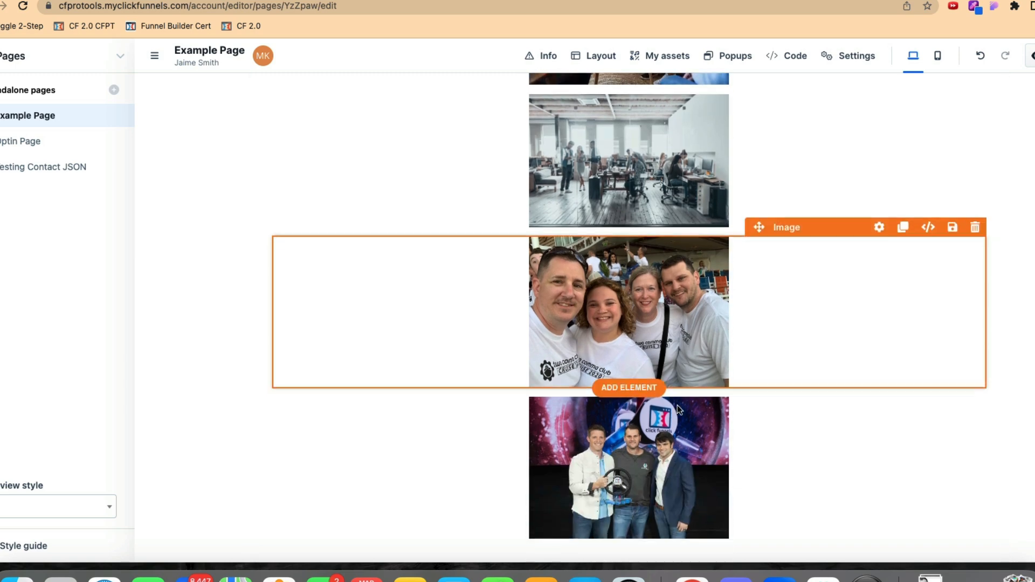
scroll(down, 3)
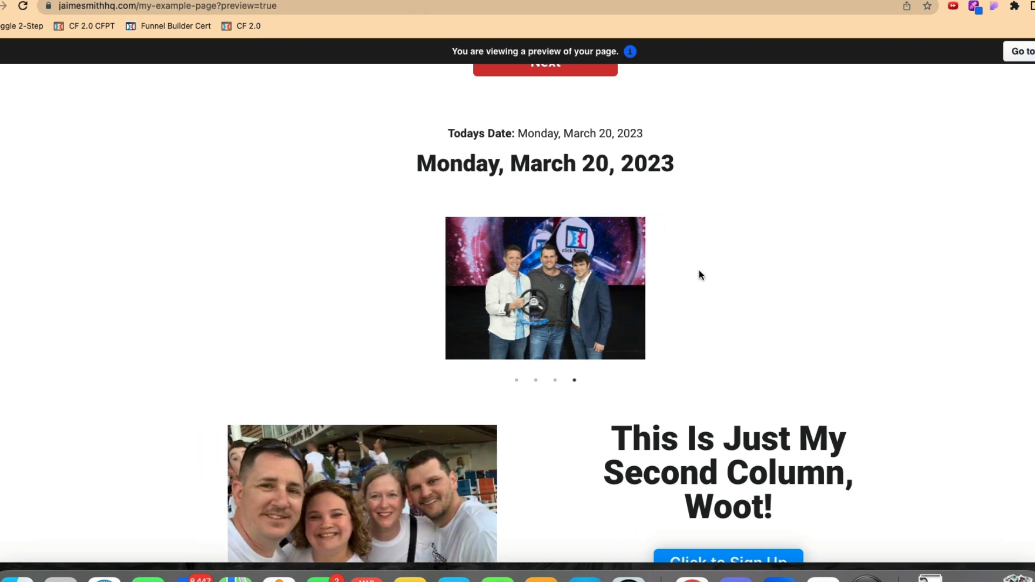
scroll(down, 3)
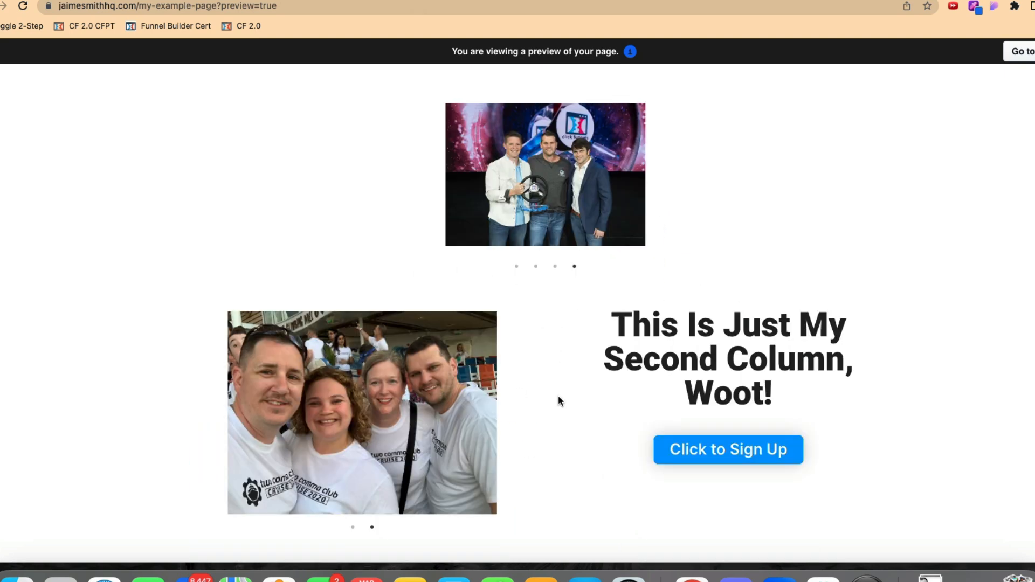
mouse_move(551, 439)
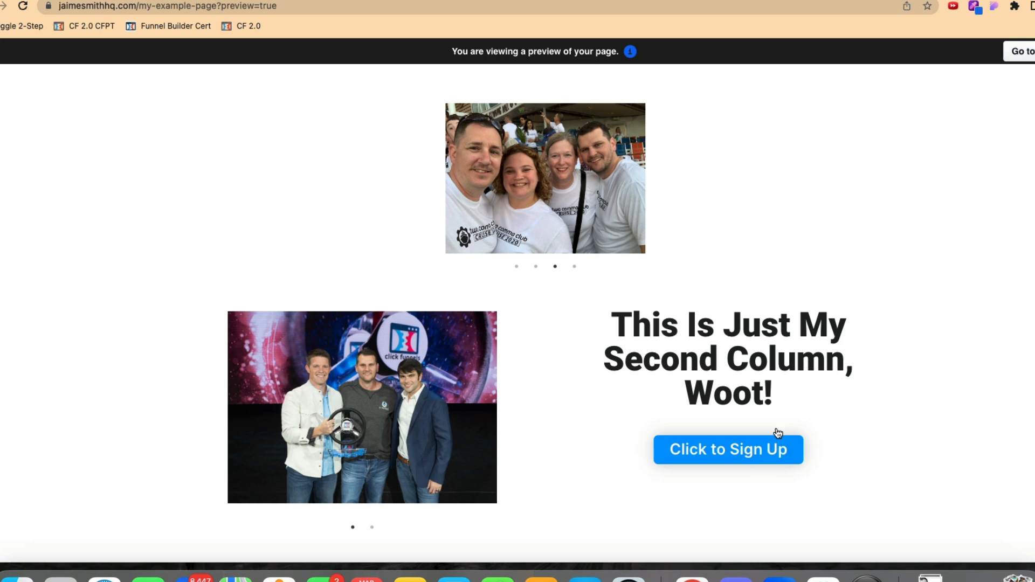
mouse_move(740, 452)
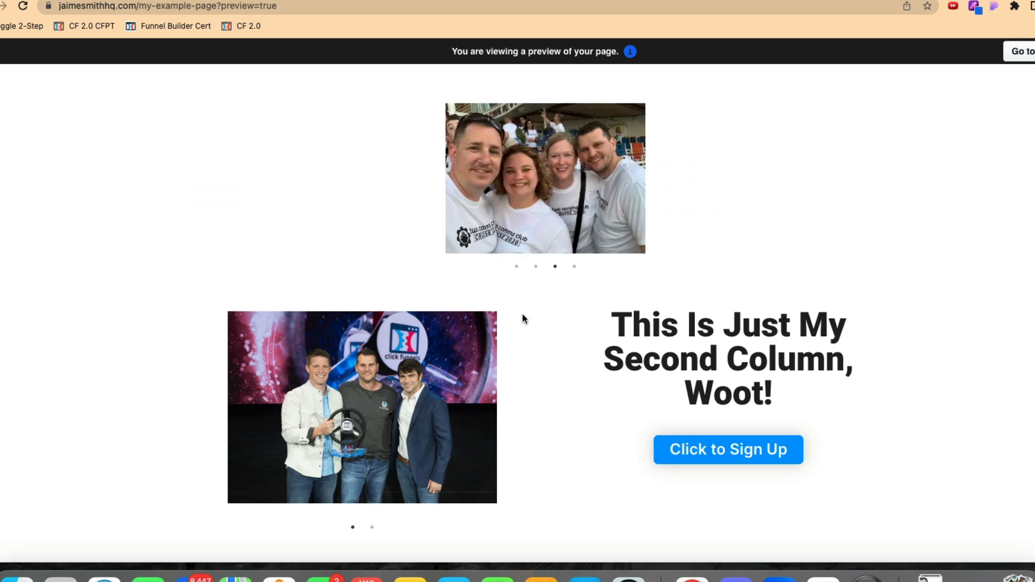
mouse_move(808, 348)
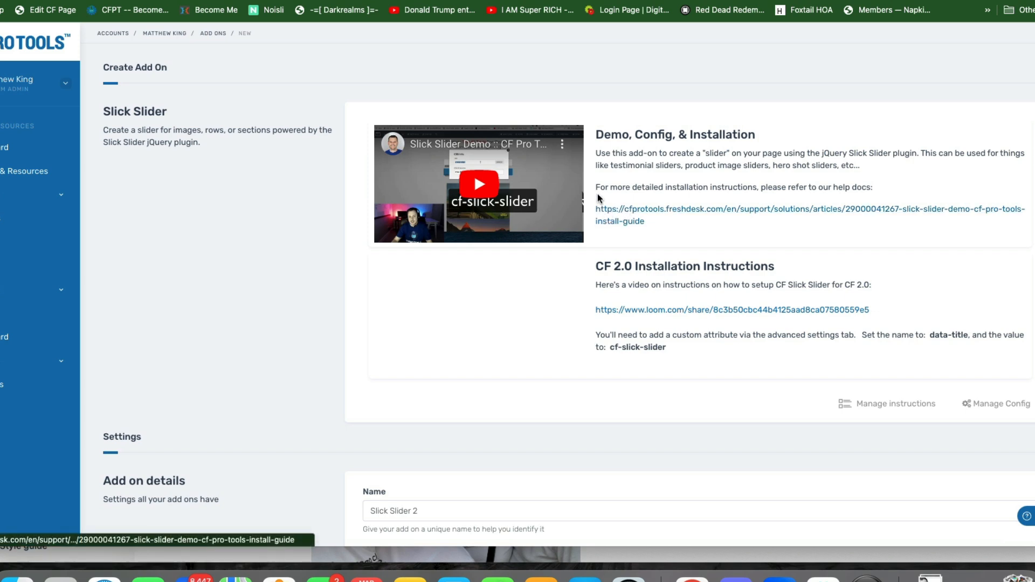
mouse_move(292, 86)
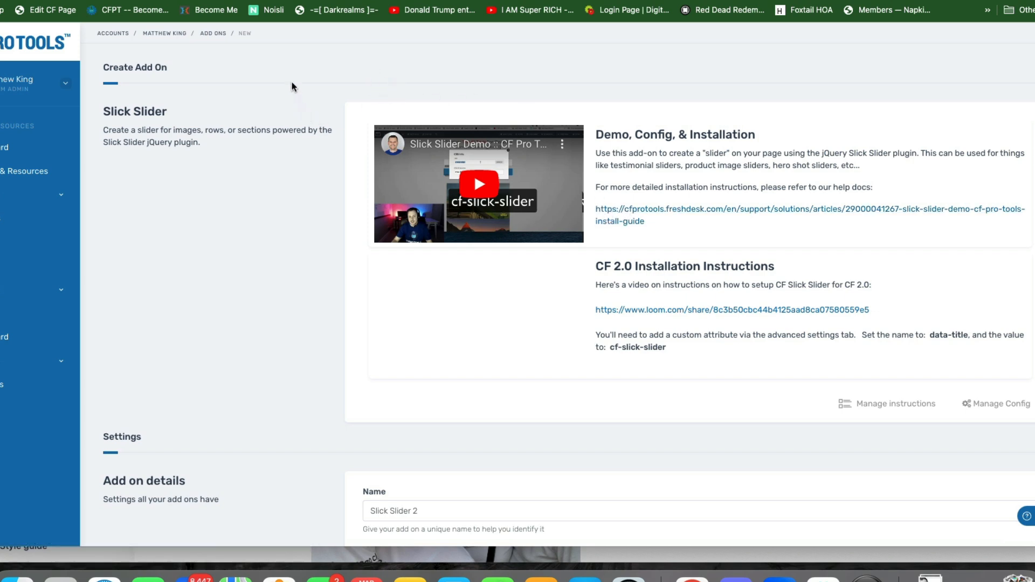
mouse_move(256, 82)
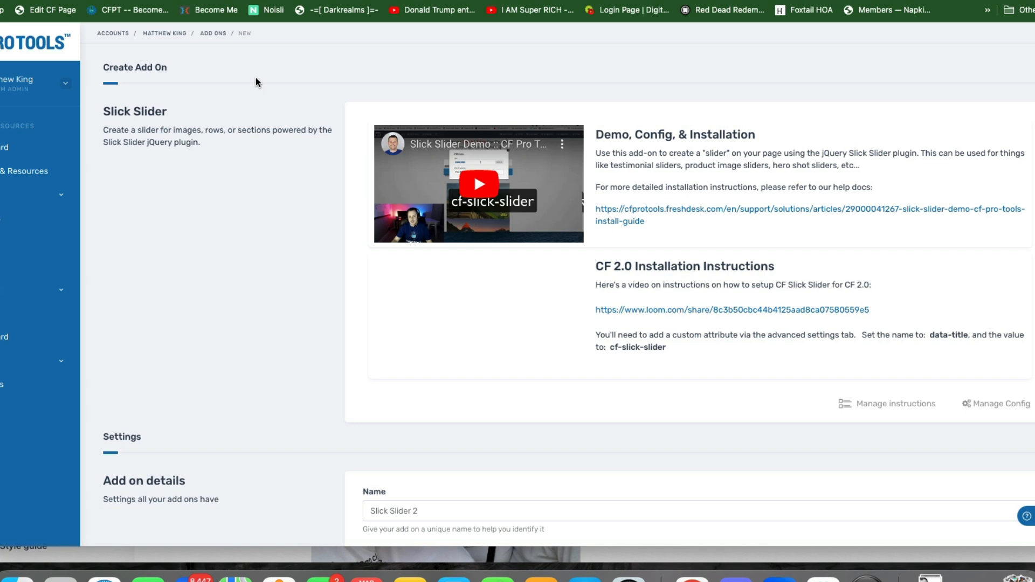
mouse_move(463, 115)
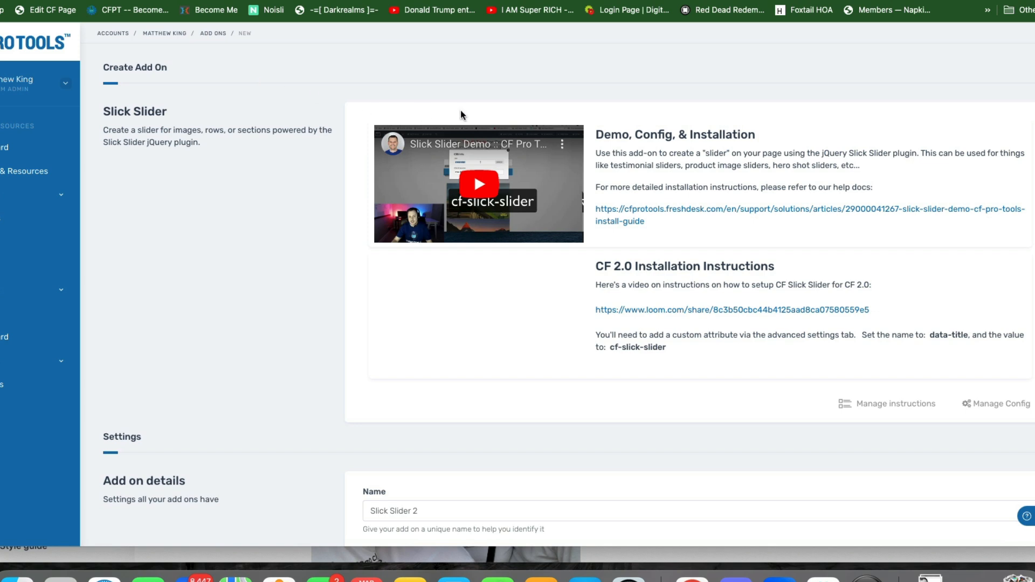
mouse_move(507, 277)
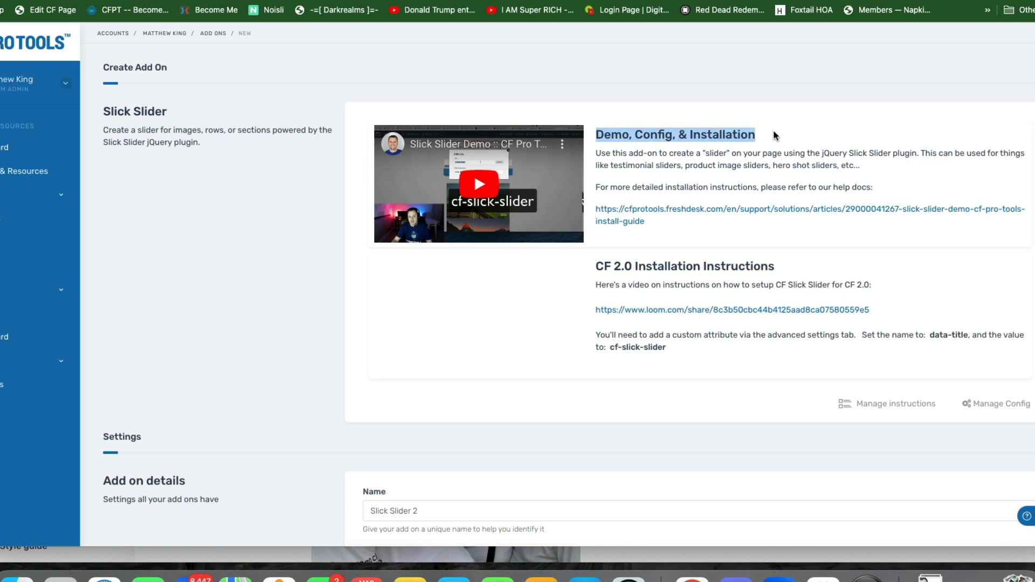
- Open Add Ons > New for the Slick Slider add-on in CF Pro Tools
click(477, 184)
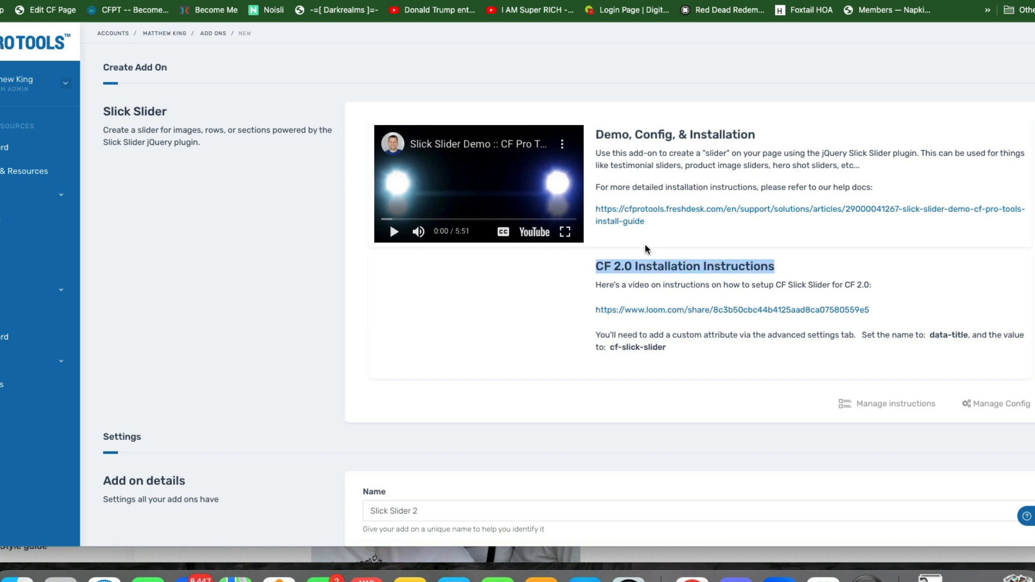
mouse_move(712, 311)
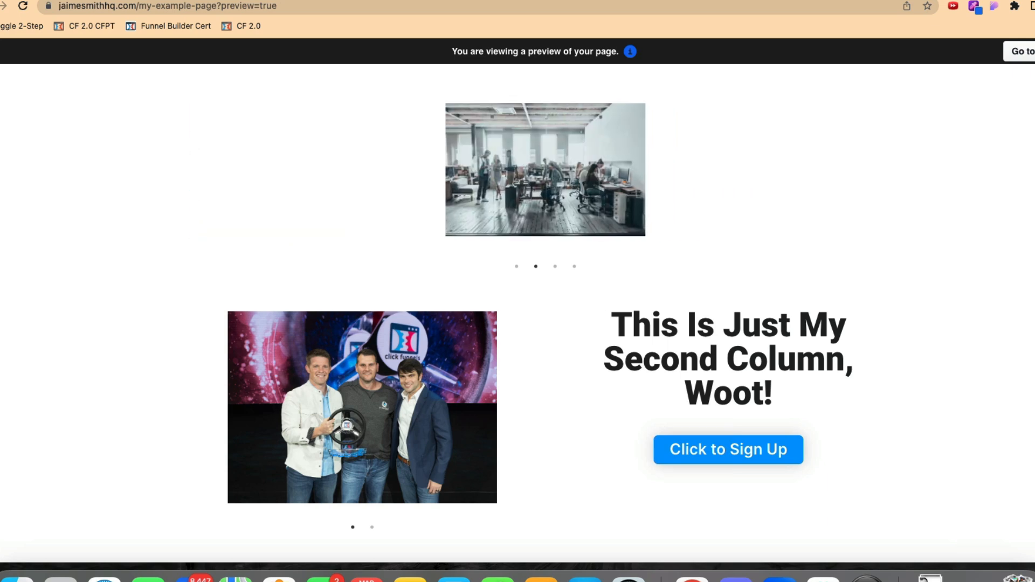
click(554, 267)
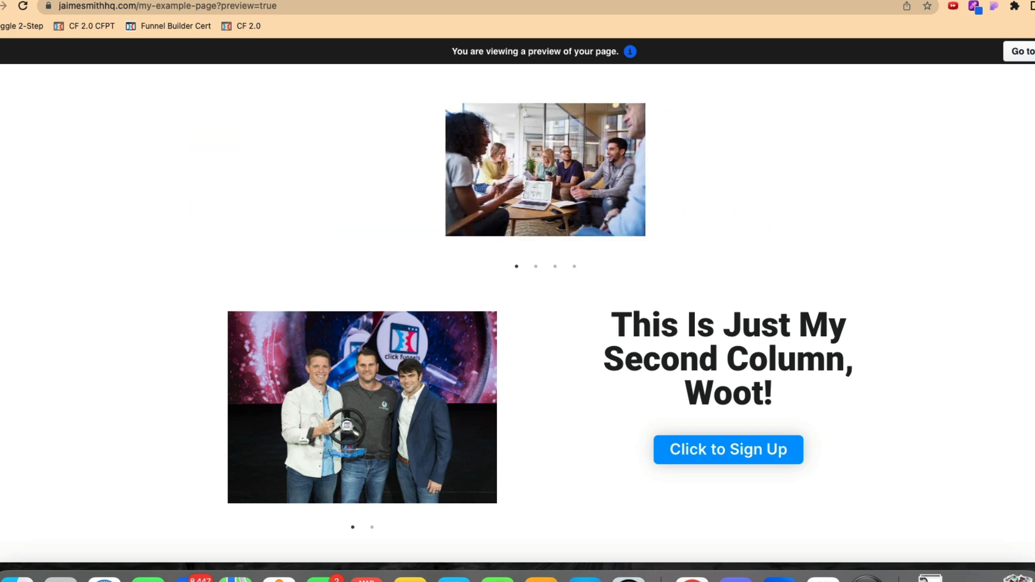
click(536, 267)
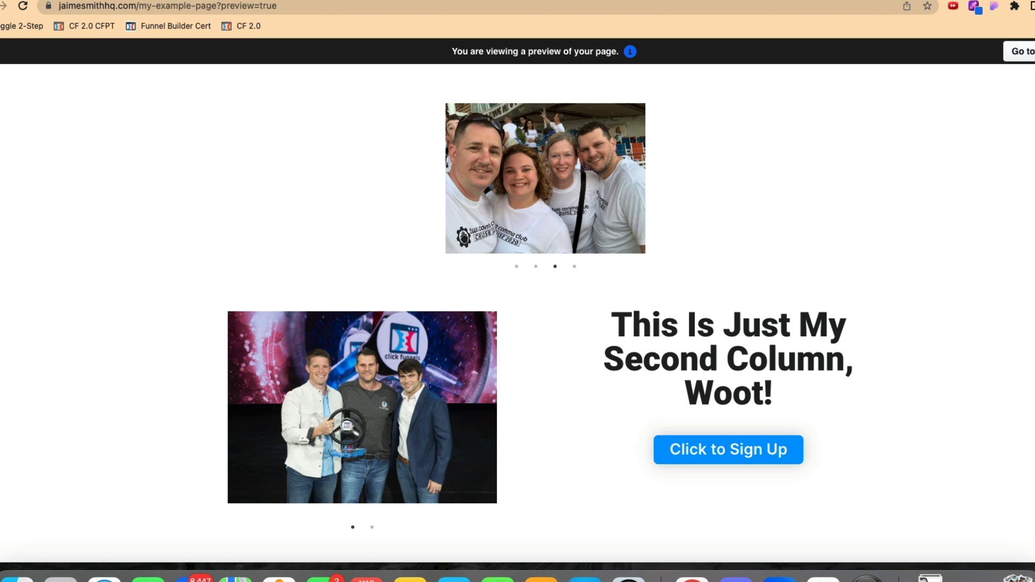
click(572, 266)
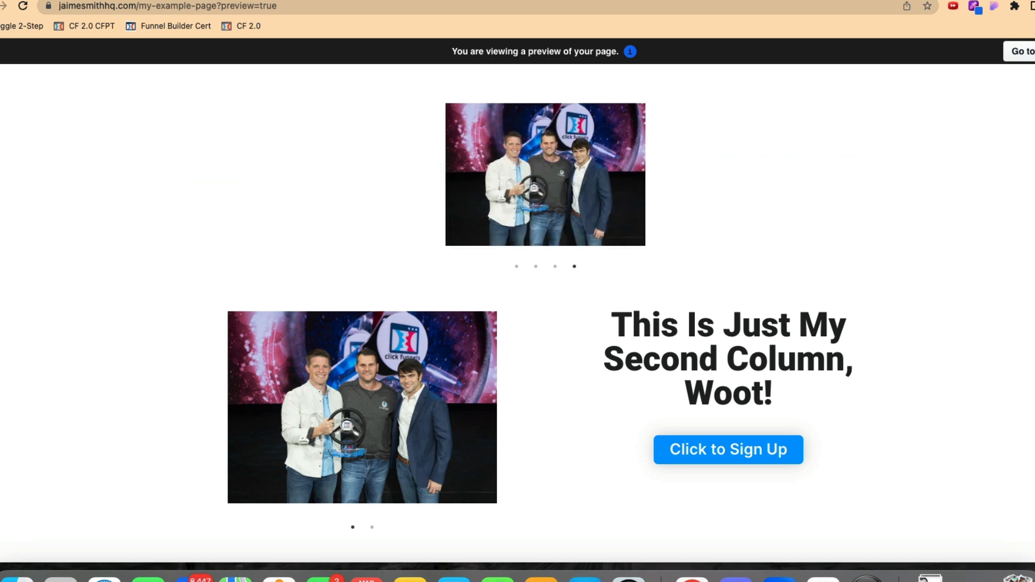
click(516, 266)
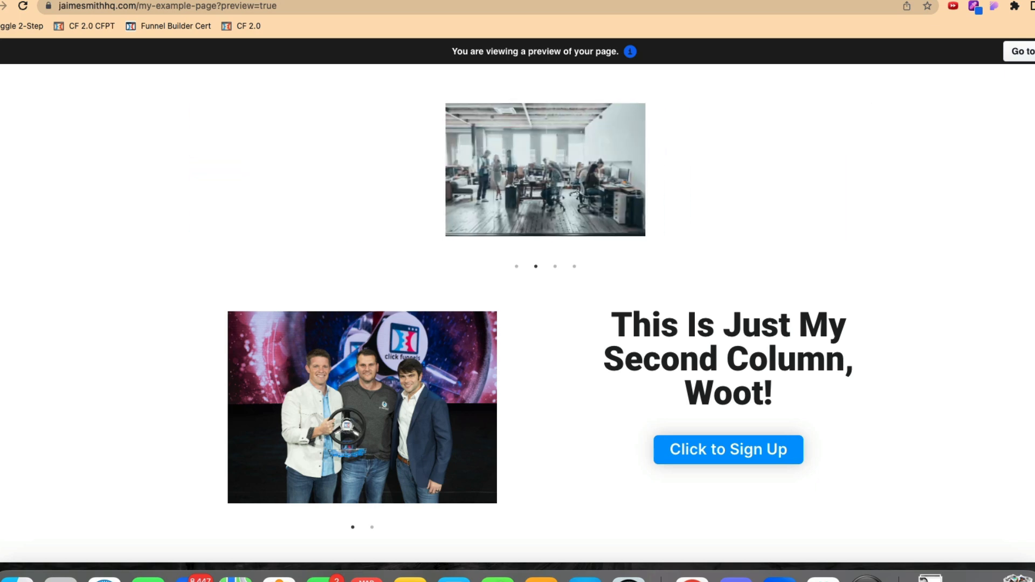
click(554, 266)
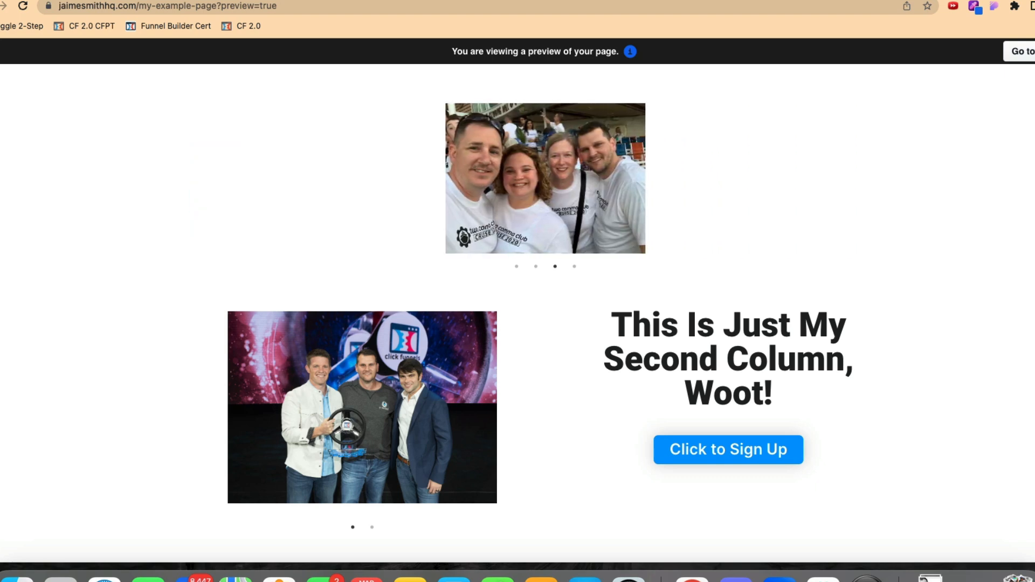